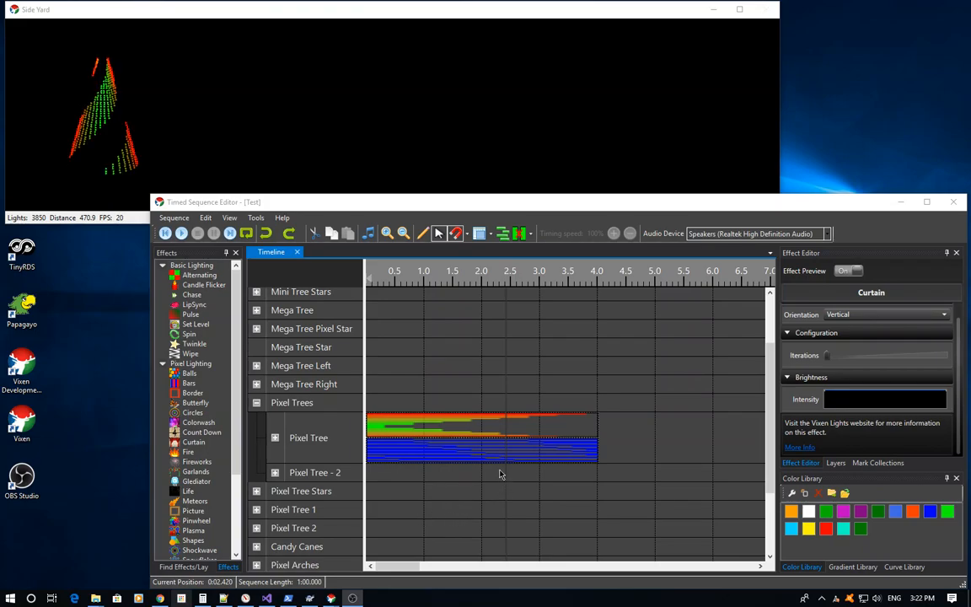
mouse_move(489, 461)
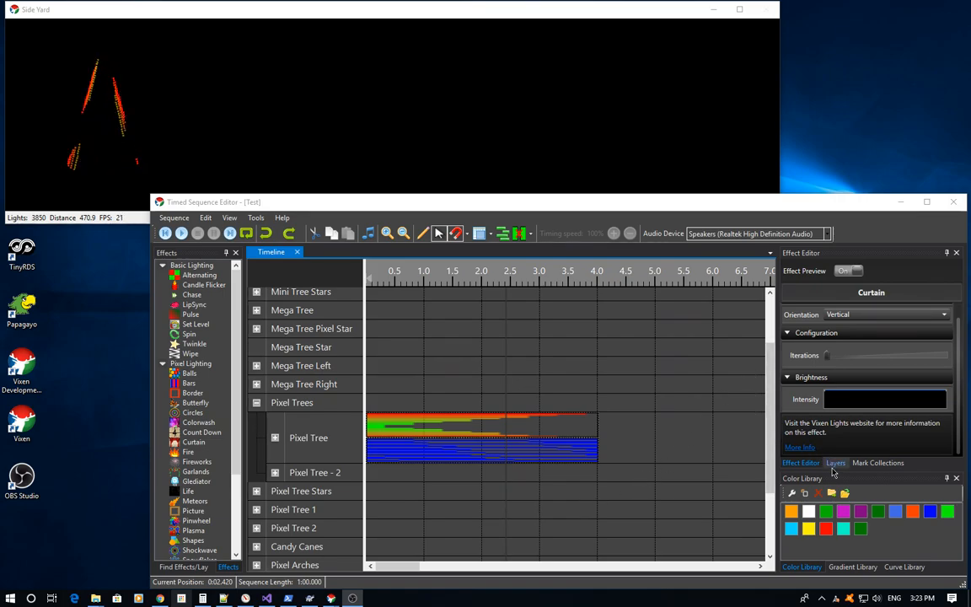
Step: Show the effect layers list and select the Intensity Overlay layer for the new Pulse effect
click(836, 461)
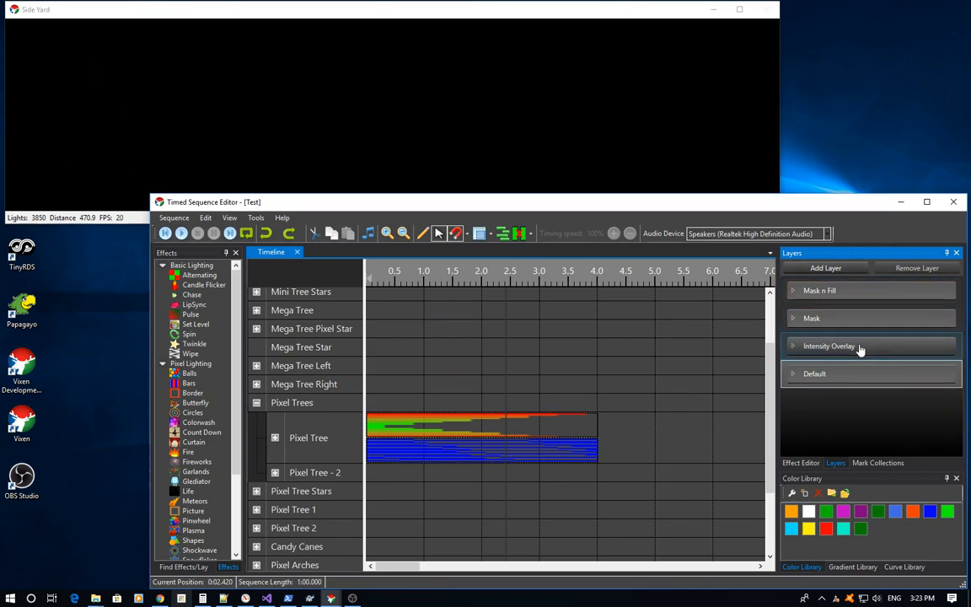
click(843, 317)
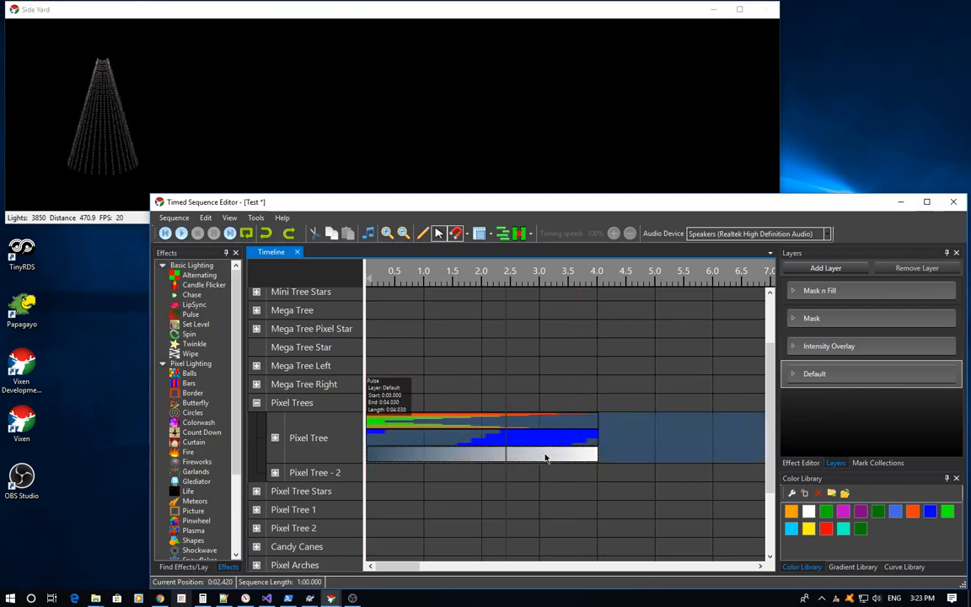
Step: Assign the Pulse effect to the Intensity Overlay layer with a ramp intensity curve
right_click(546, 459)
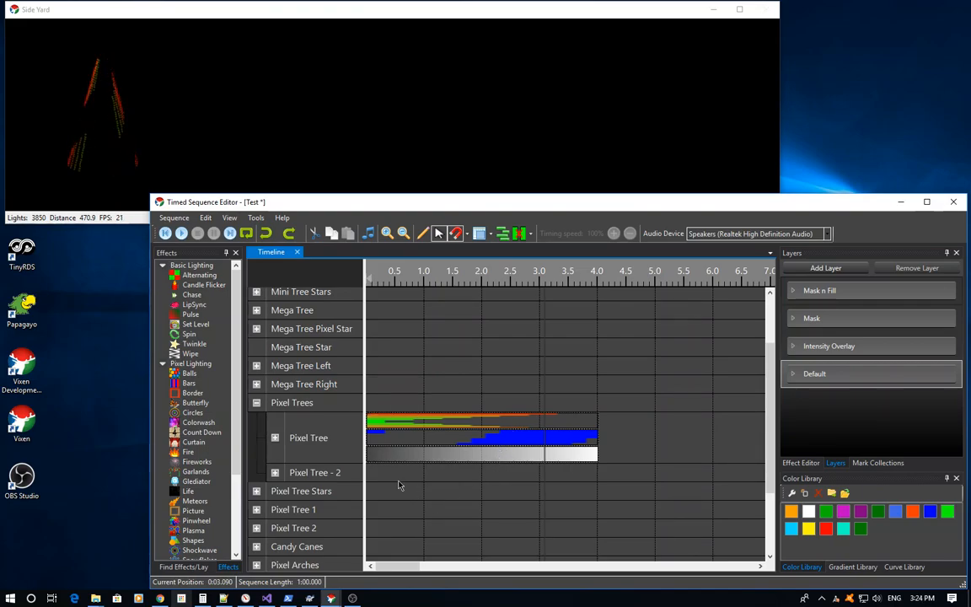
mouse_move(489, 420)
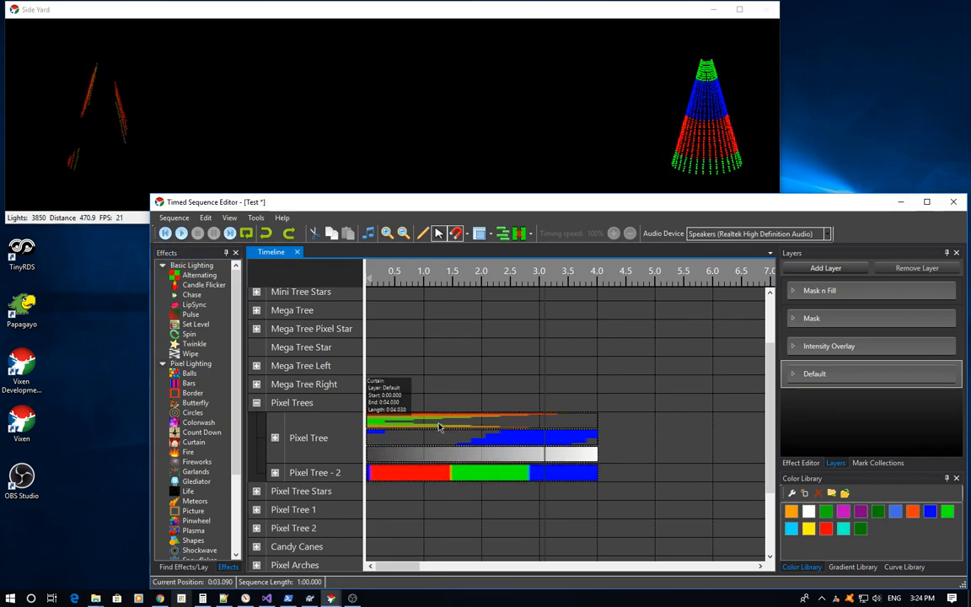
mouse_move(447, 509)
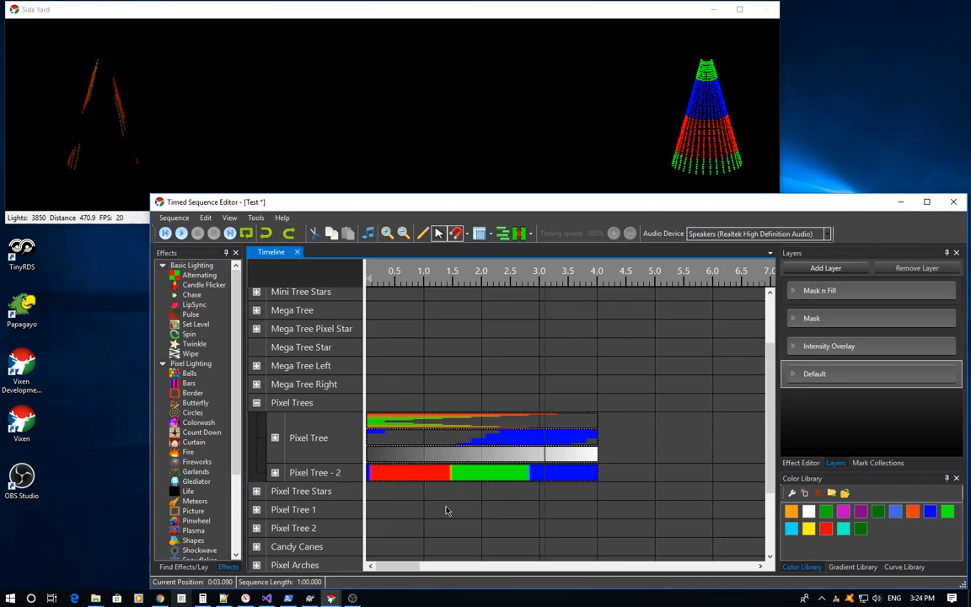